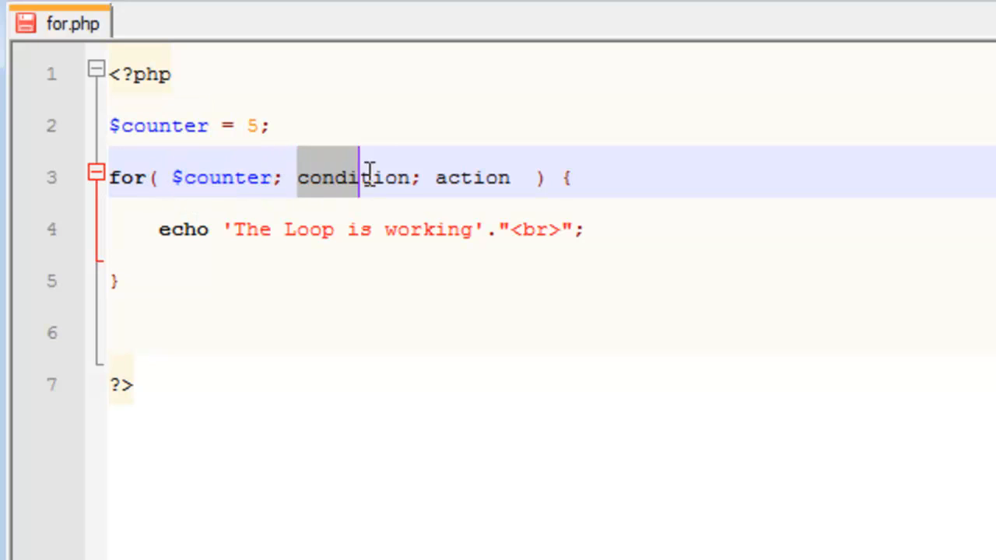
- Fill the for loop header with $counter initialised to 0, condition $counter > 5 and $counter++
type("$counter > 0; $counter--")
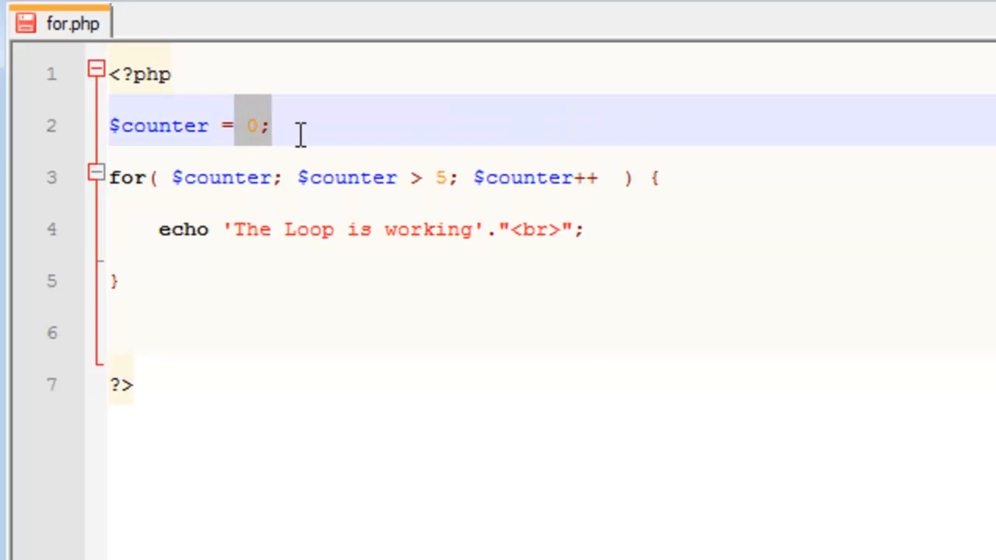
- Replace the > in the loop condition with < so it reads $counter < 5
left_click(462, 177)
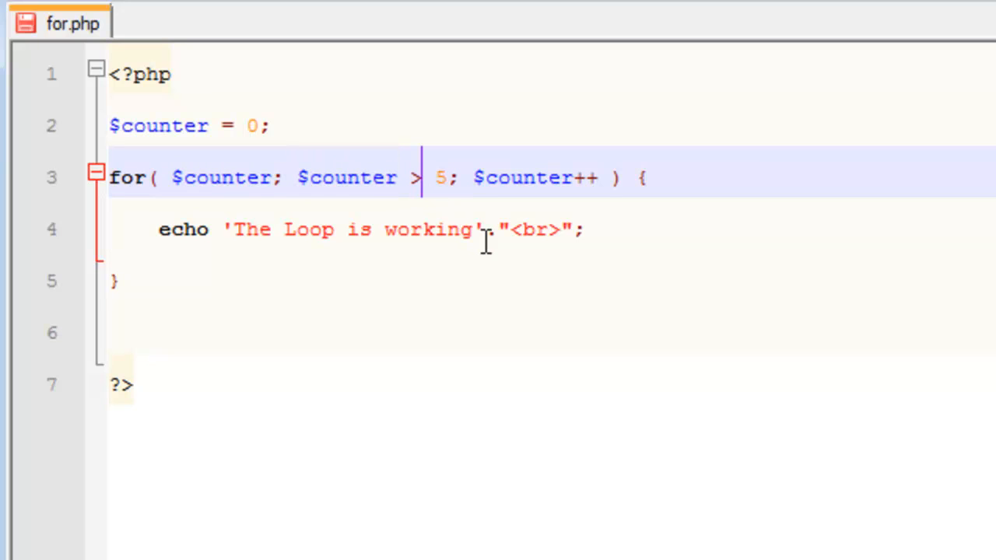
type("<")
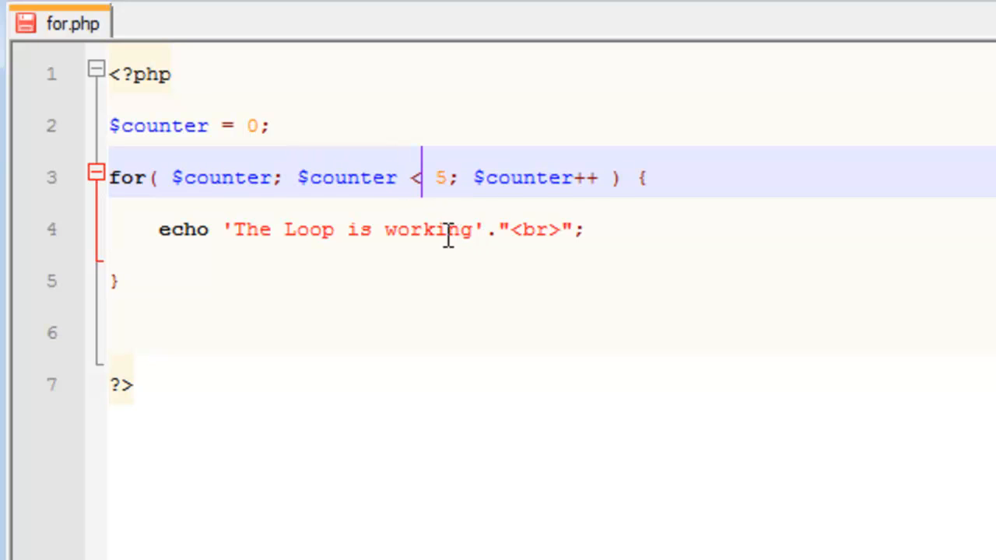